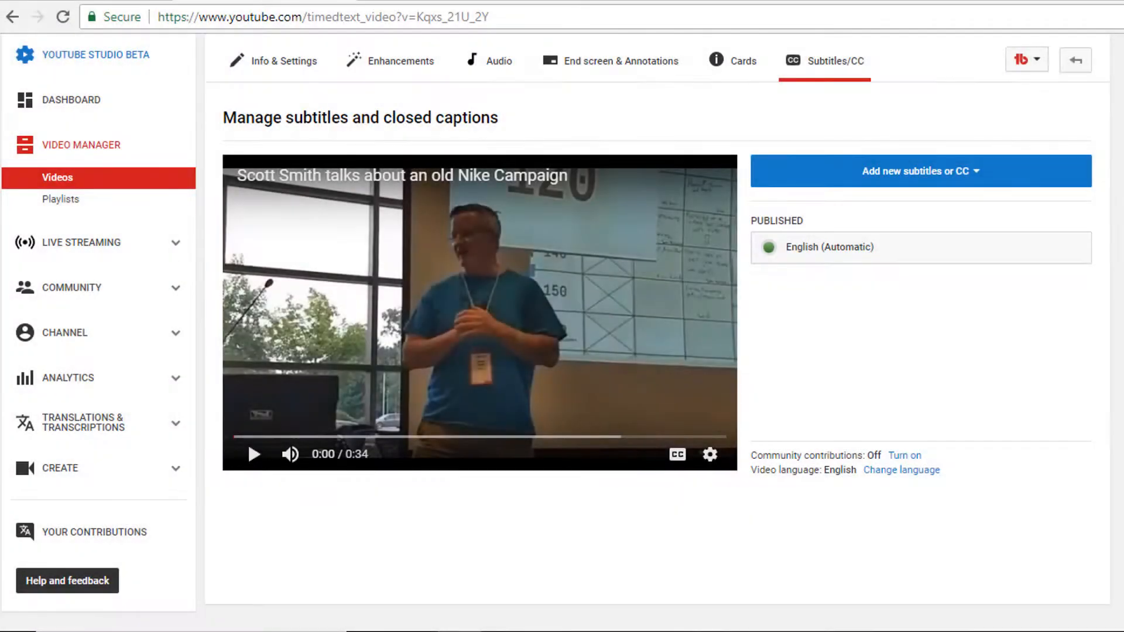
{"action": "mouse_move", "coordinate": [579, 348]}
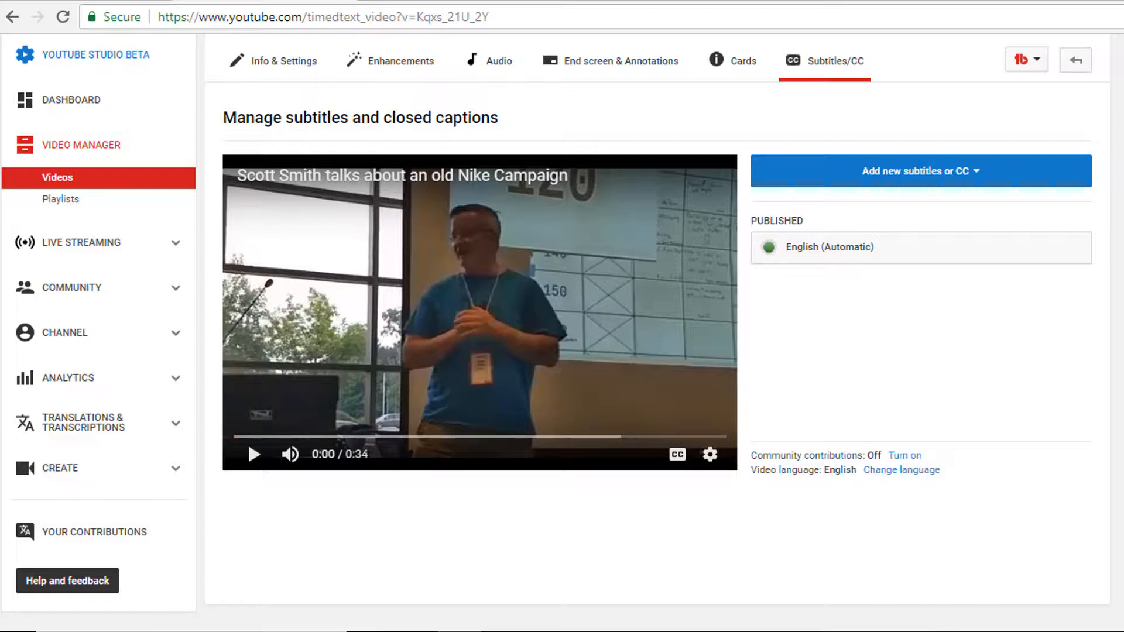
{"action": "mouse_move", "coordinate": [988, 210]}
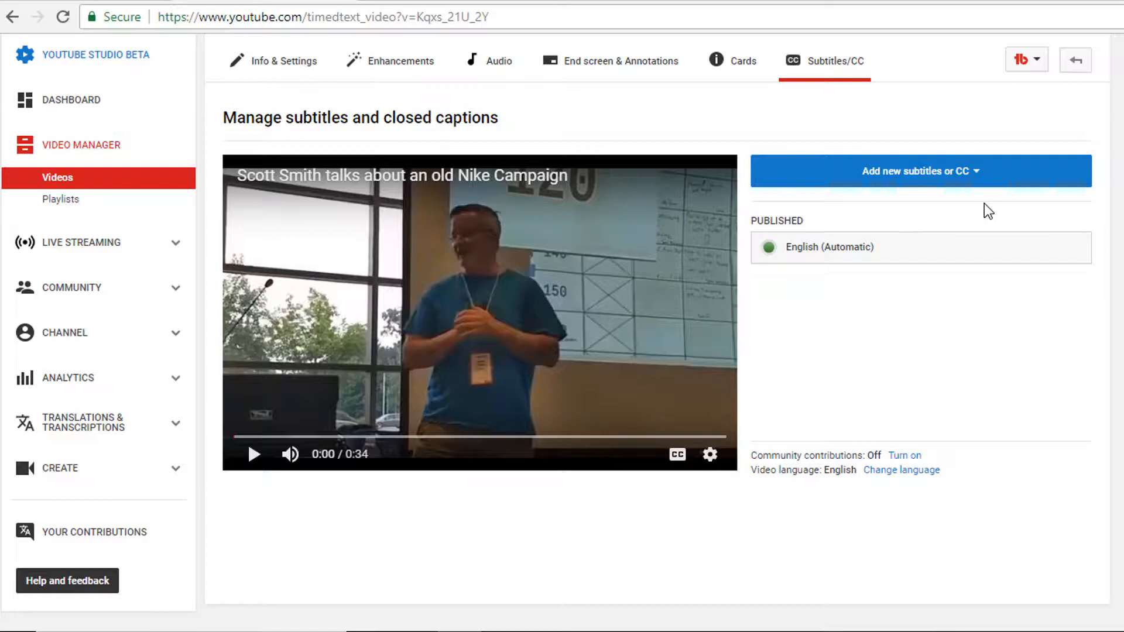
{"action": "mouse_move", "coordinate": [823, 75]}
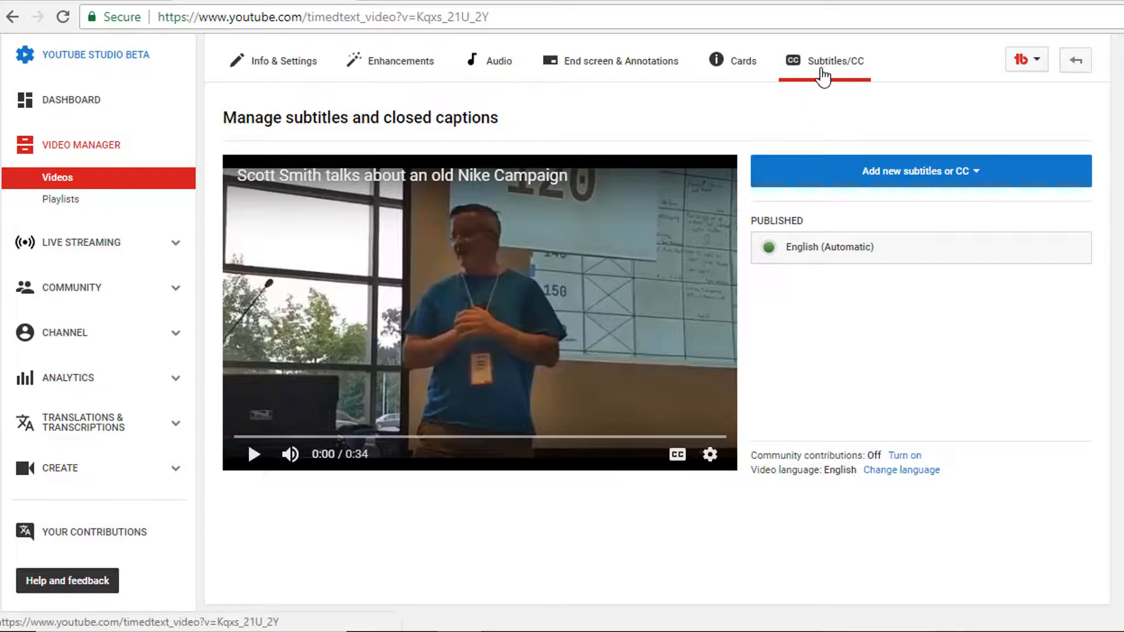
{"action": "mouse_move", "coordinate": [823, 82]}
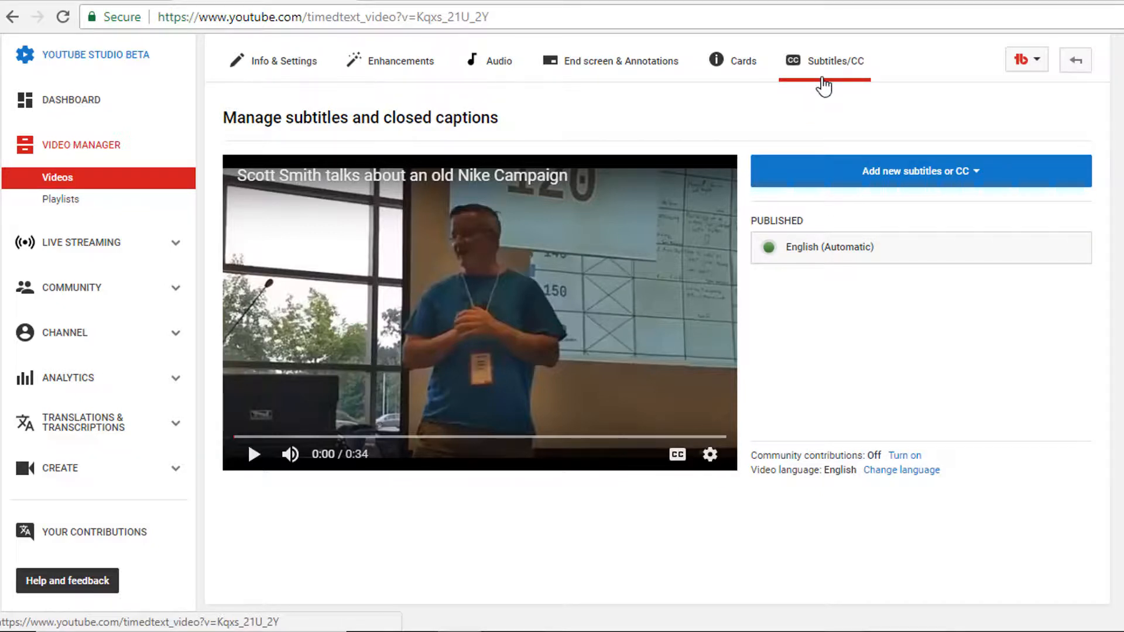
{"action": "mouse_move", "coordinate": [829, 247]}
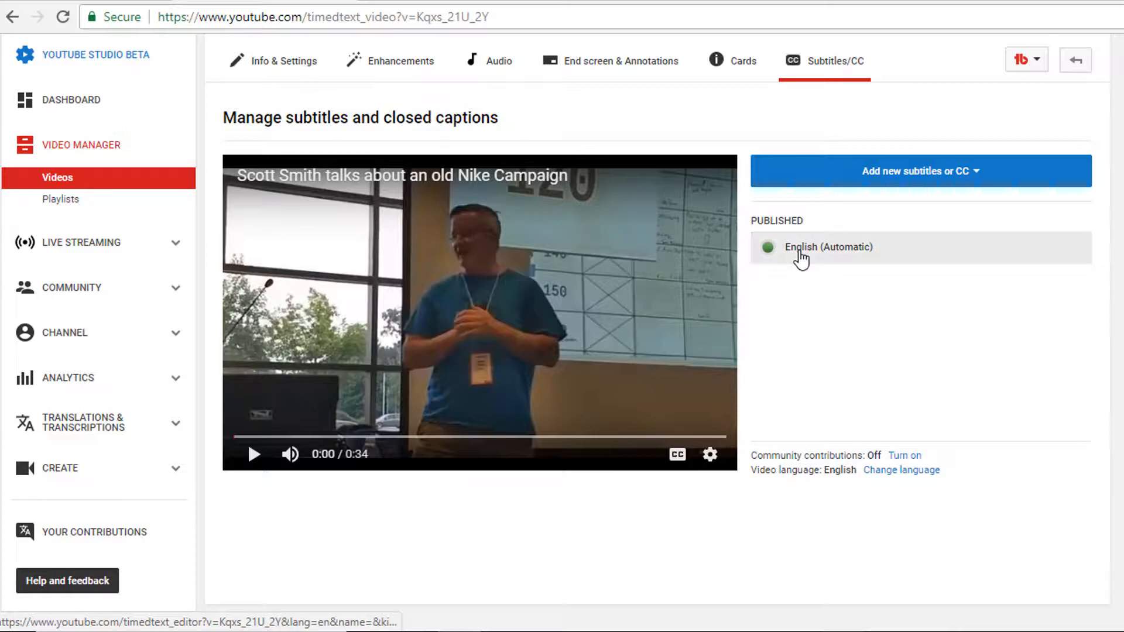
Review the English (Automatic) caption track by playing the video to about 13 seconds.
{"action": "left_click", "coordinate": [829, 247]}
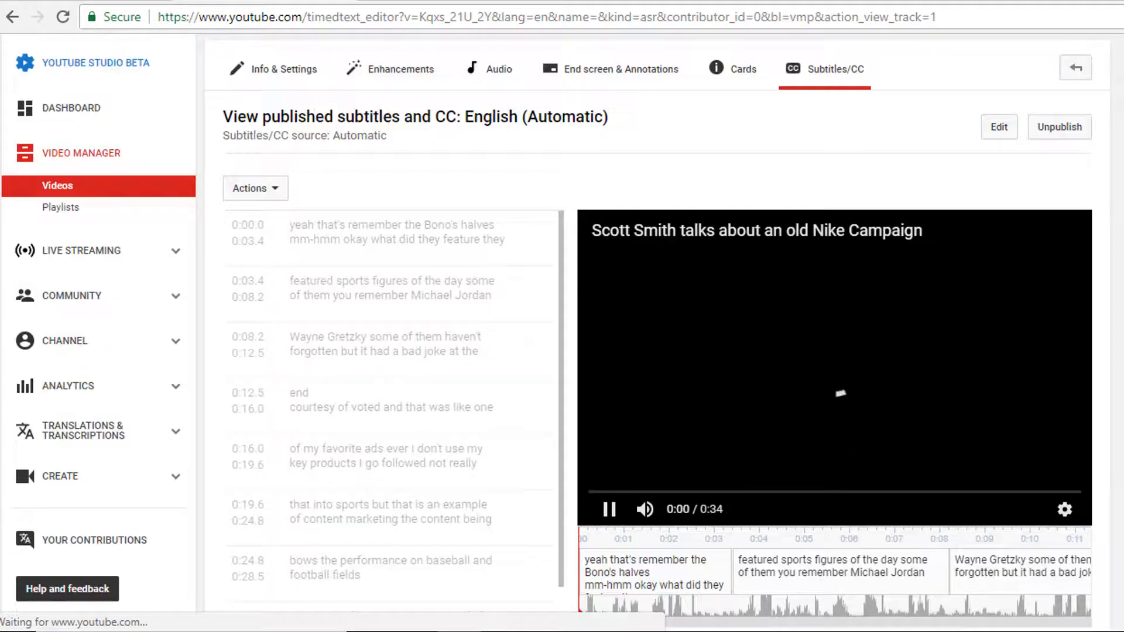
{"action": "scroll", "scroll_direction": "down", "scroll_amount": 3}
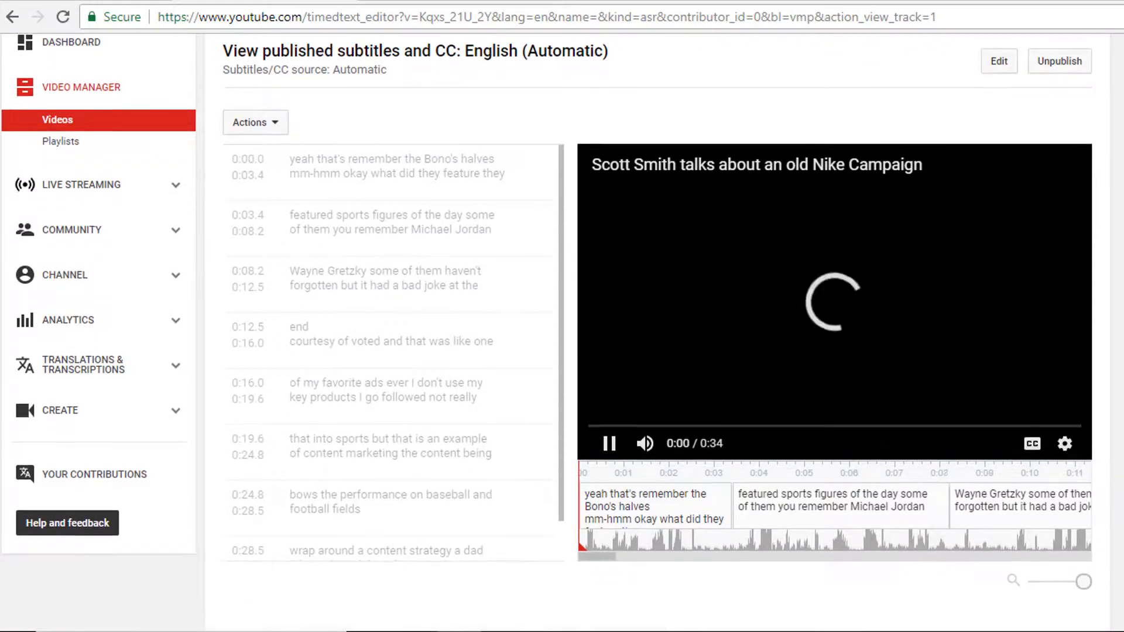
{"action": "left_click", "coordinate": [609, 443]}
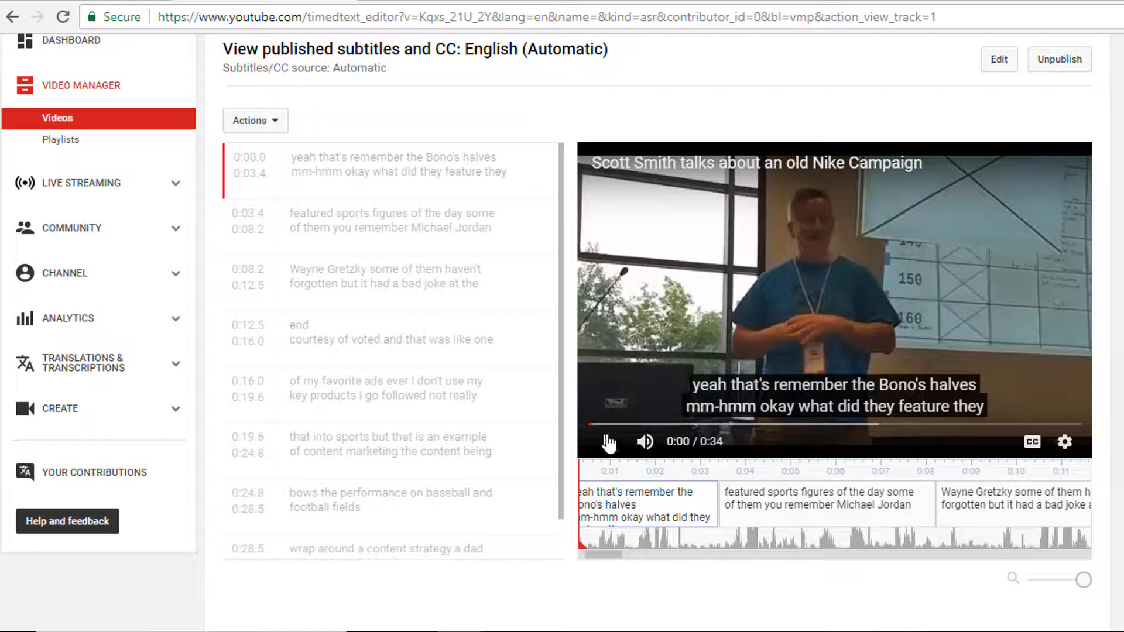
{"action": "left_click", "coordinate": [608, 441]}
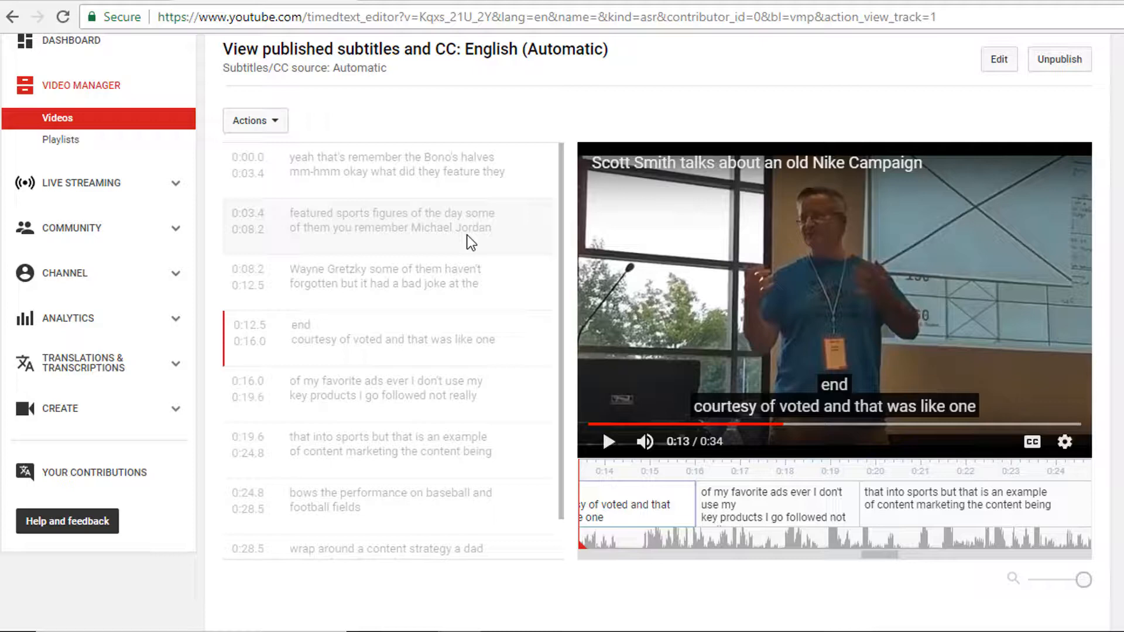
{"action": "mouse_move", "coordinate": [457, 196]}
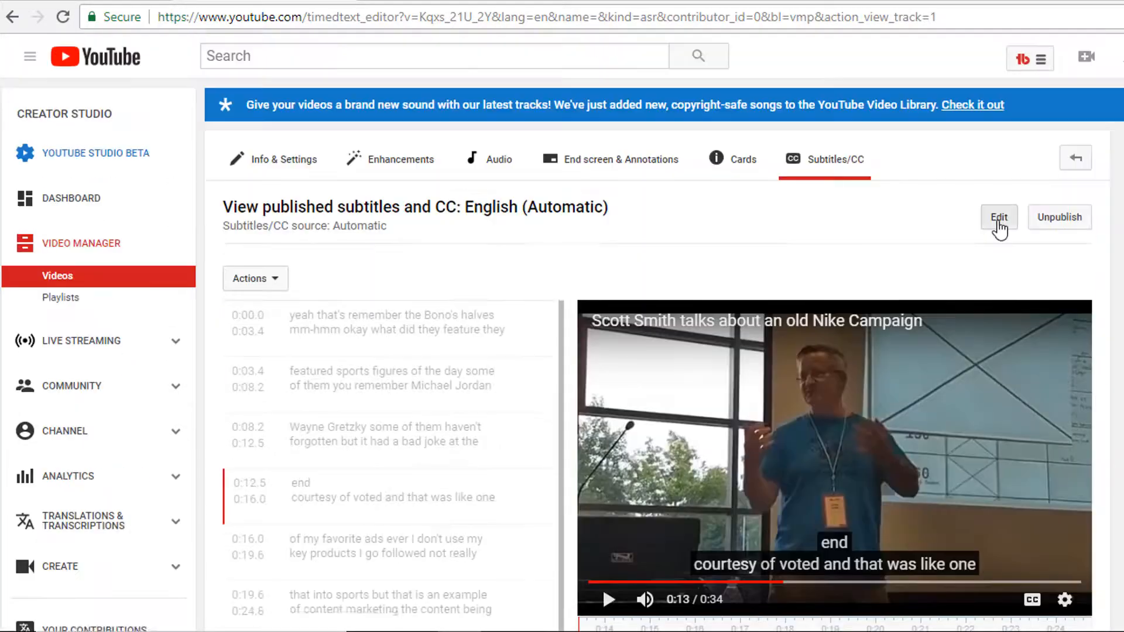
Correct the first caption line to '"Bo Knows" ads?' and save the changes as a new English track.
{"action": "left_click", "coordinate": [997, 218]}
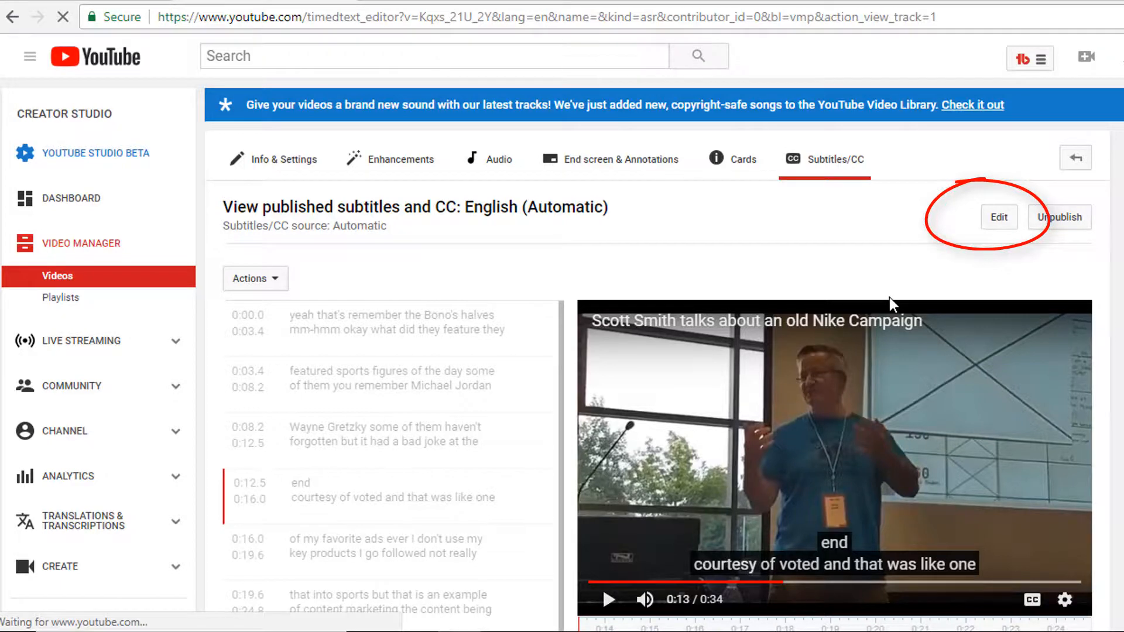
{"action": "left_click", "coordinate": [999, 217]}
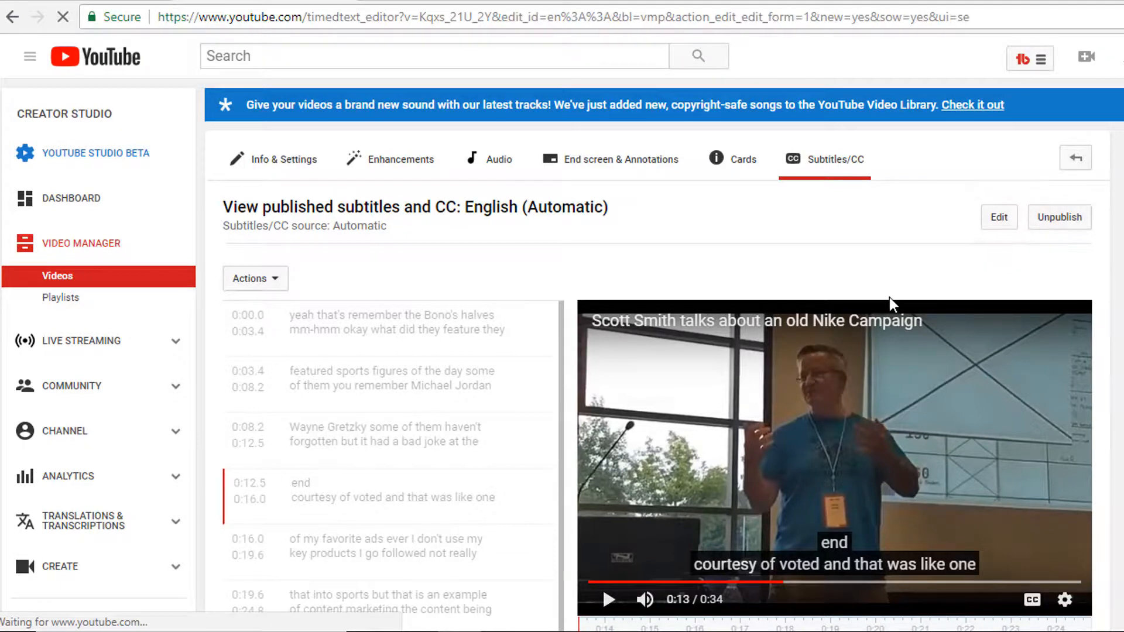
{"action": "left_click", "coordinate": [998, 218]}
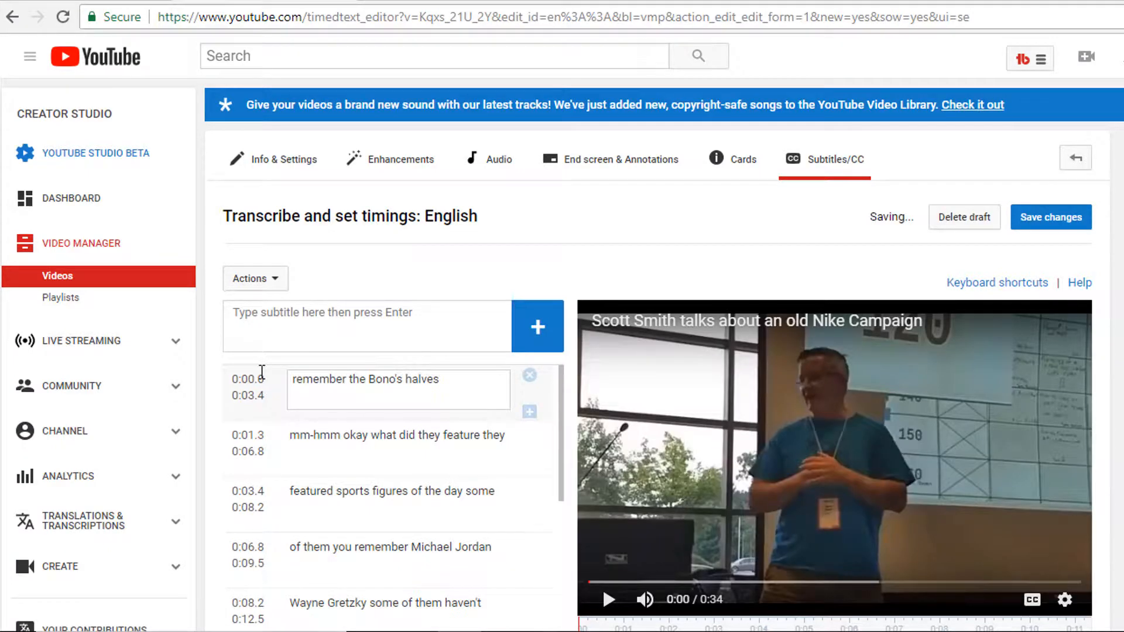
{"action": "type", "text": "\"Bo Knows\" ads?"}
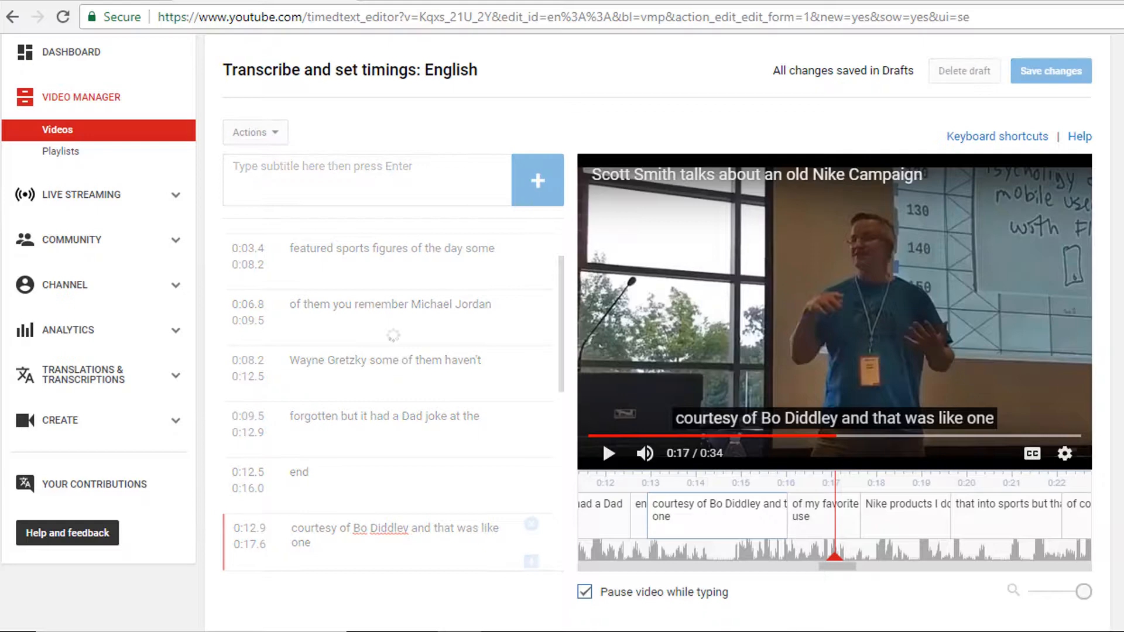
{"action": "left_click", "coordinate": [1050, 70]}
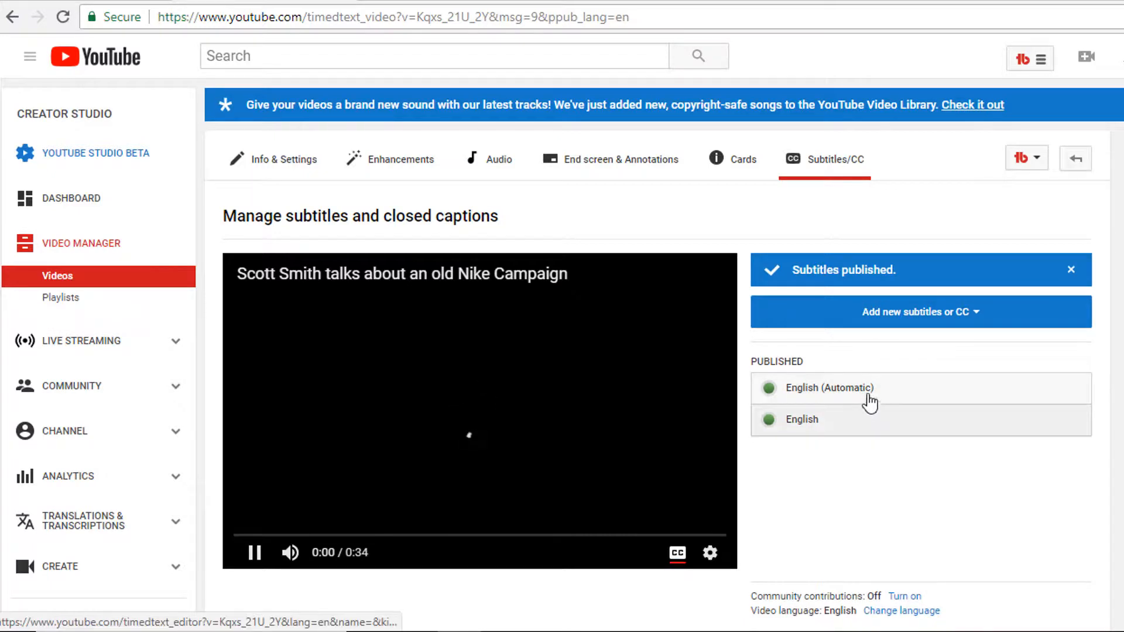
View the published English track showing corrected lines like 'Bo Knows' and 'Bo Diddley'.
{"action": "left_click", "coordinate": [254, 551]}
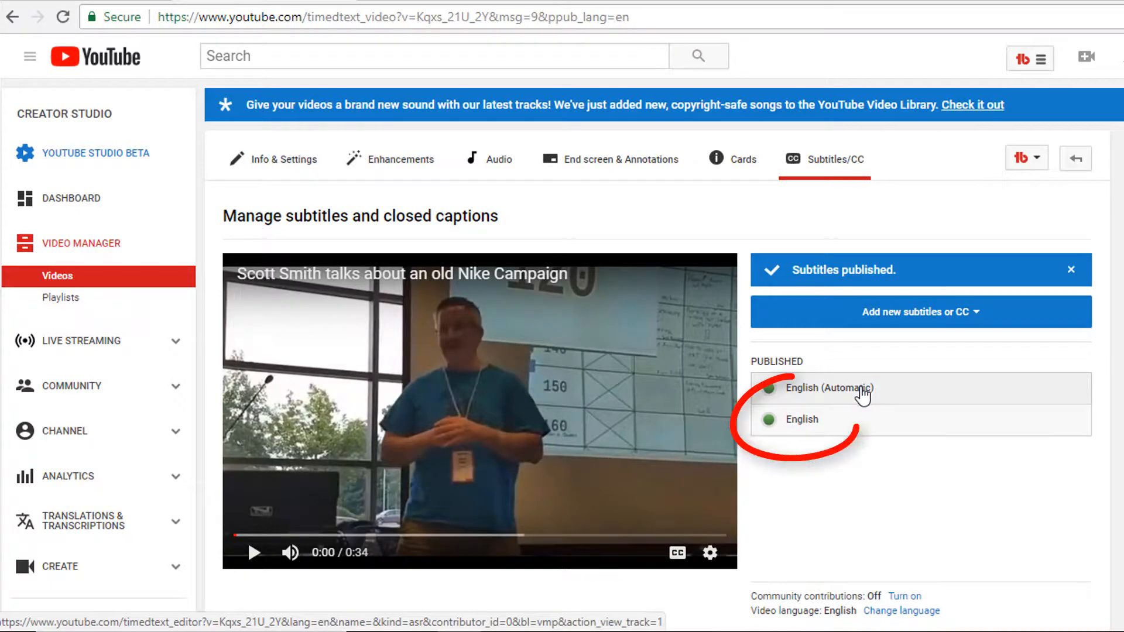
{"action": "mouse_move", "coordinate": [859, 429]}
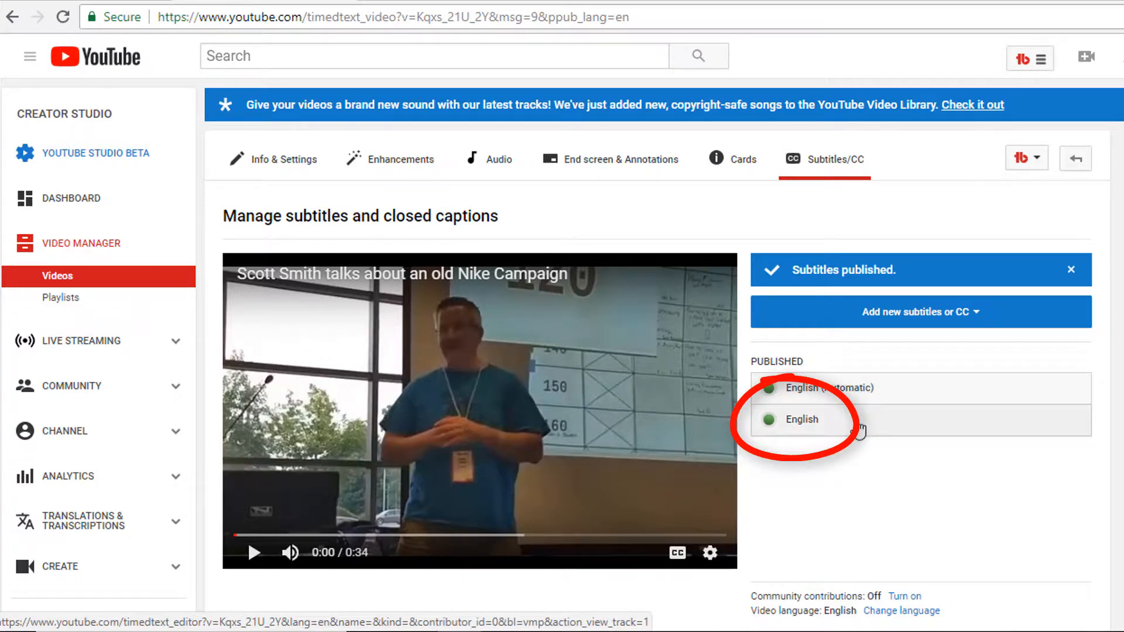
{"action": "left_click", "coordinate": [801, 419]}
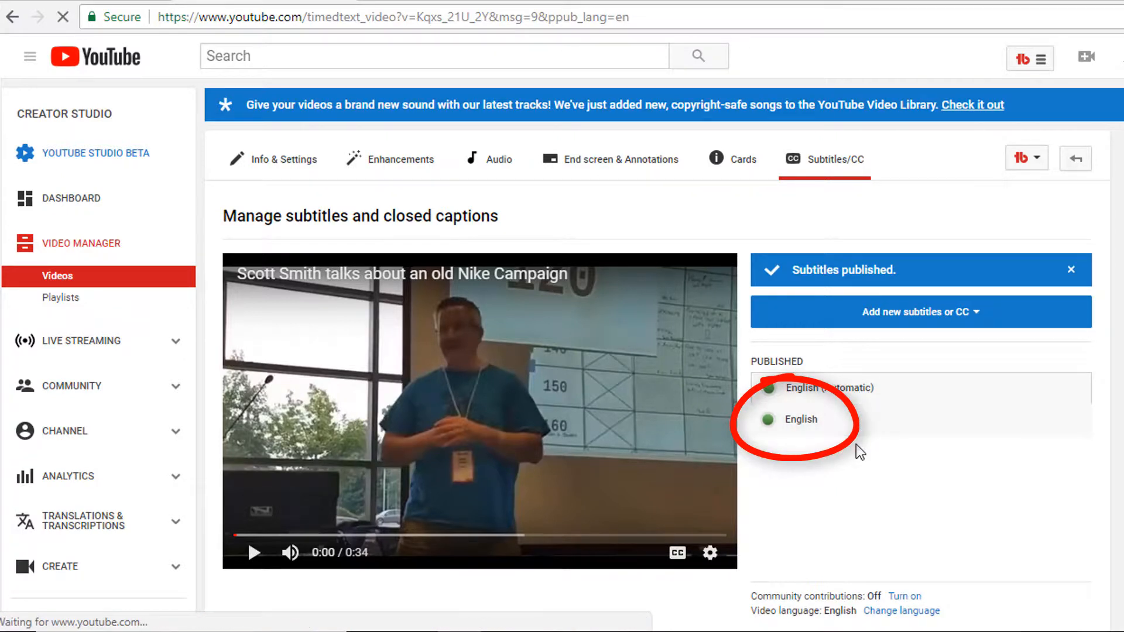
{"action": "left_click", "coordinate": [800, 419]}
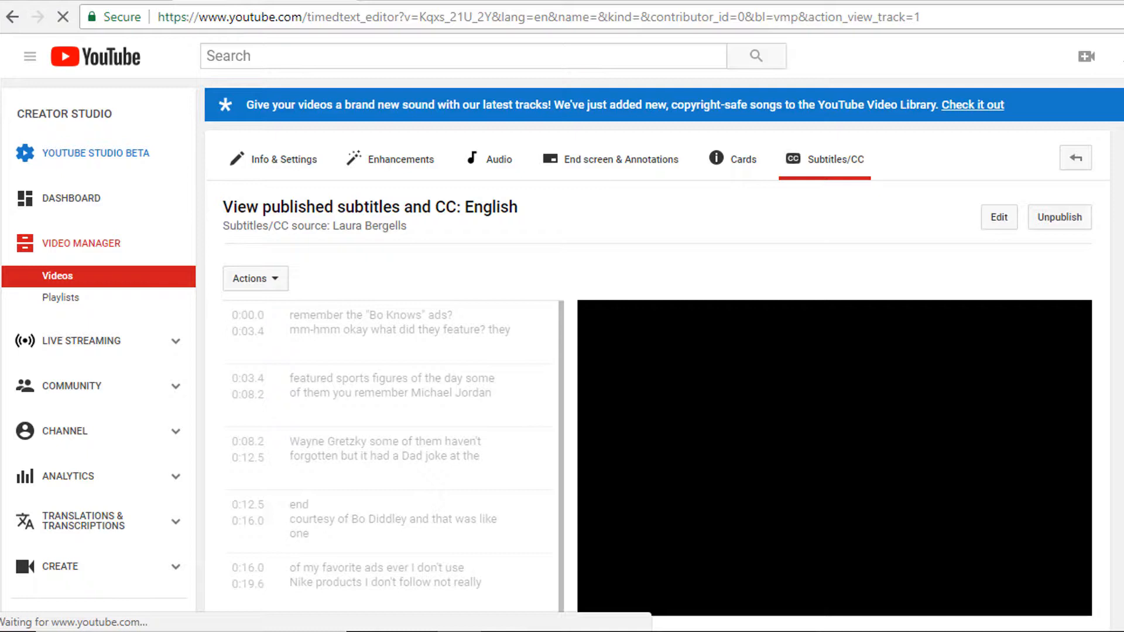
Download the corrected English captions as an .srt file from the Actions menu.
{"action": "left_click", "coordinate": [254, 278]}
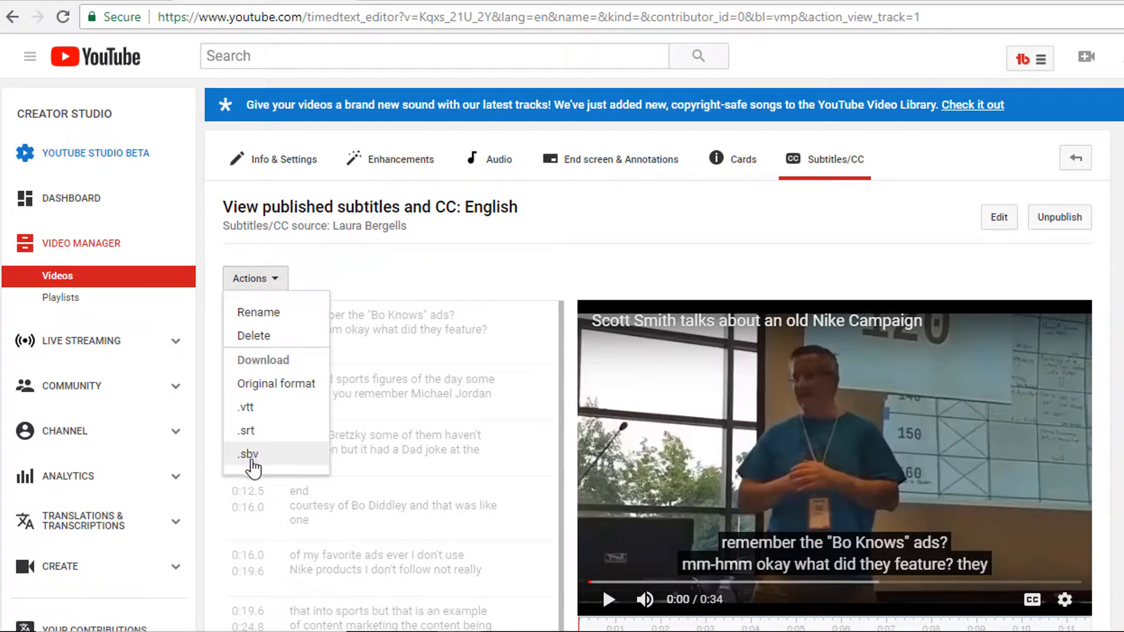
{"action": "mouse_move", "coordinate": [245, 430]}
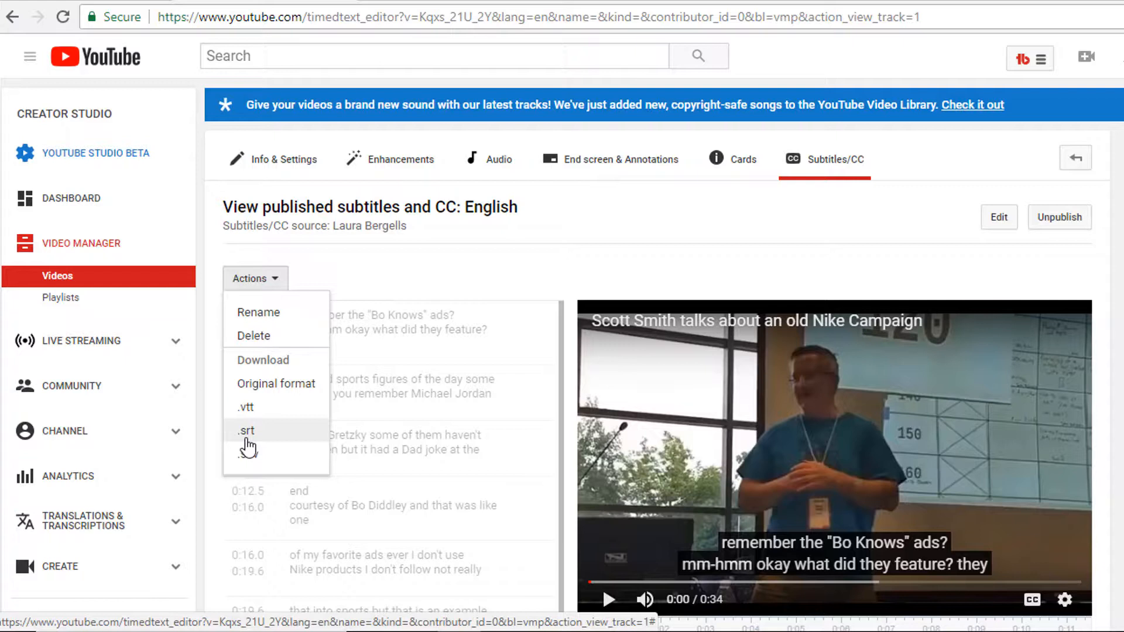
{"action": "left_click", "coordinate": [246, 429]}
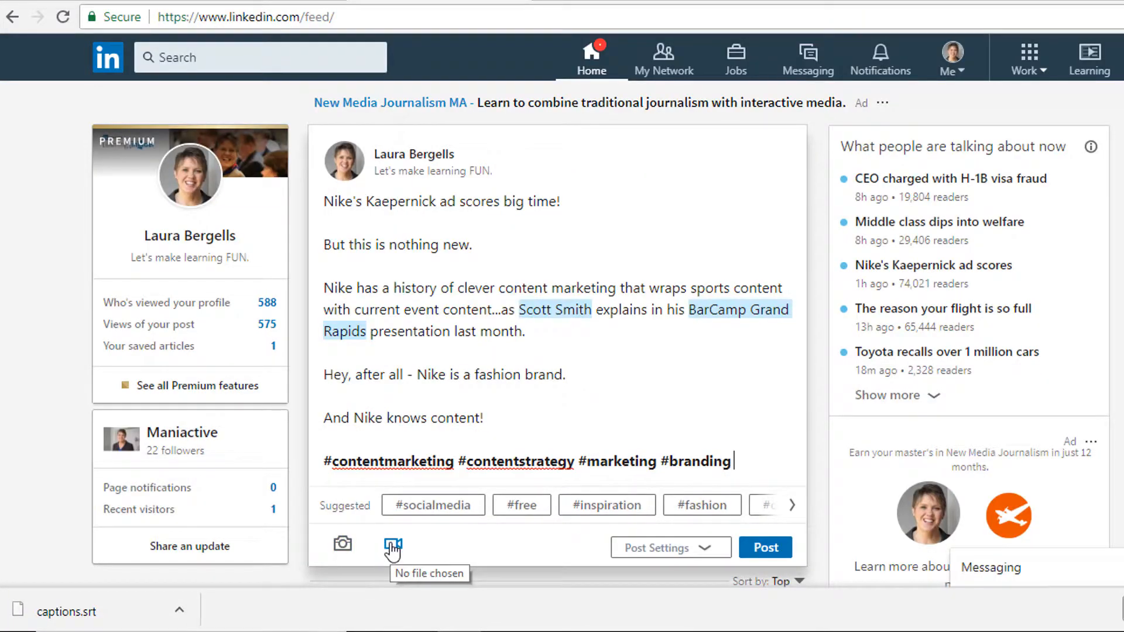
Attach the bo-knows.mp4 video to the Nike post draft, giving a 33-second preview.
{"action": "left_click", "coordinate": [392, 545]}
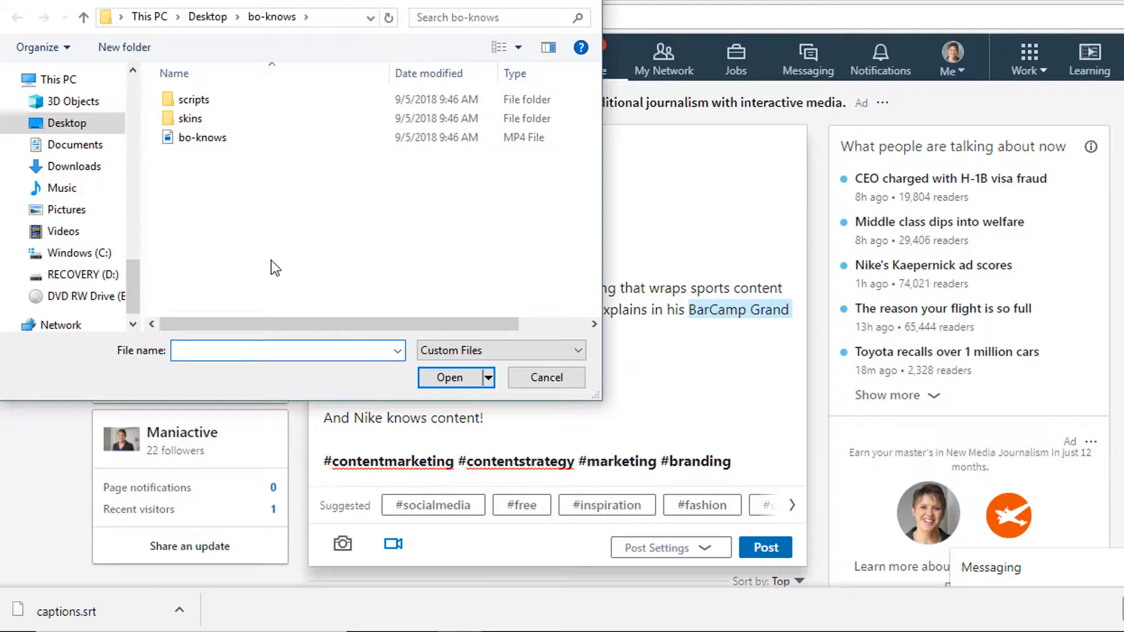
{"action": "left_click", "coordinate": [203, 137]}
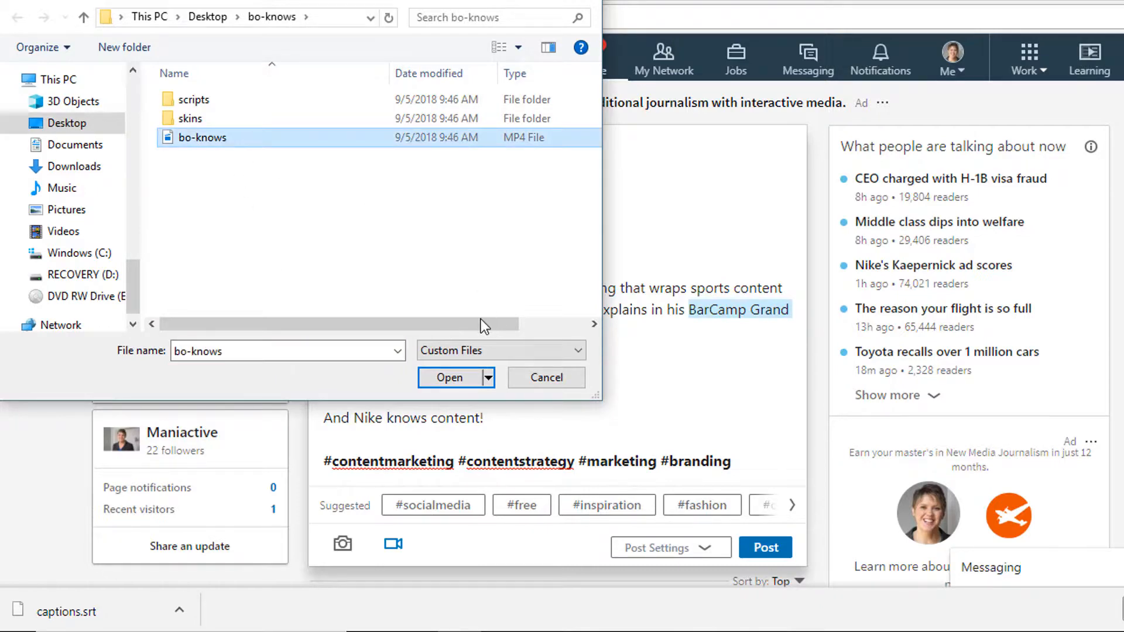
{"action": "left_click", "coordinate": [449, 378]}
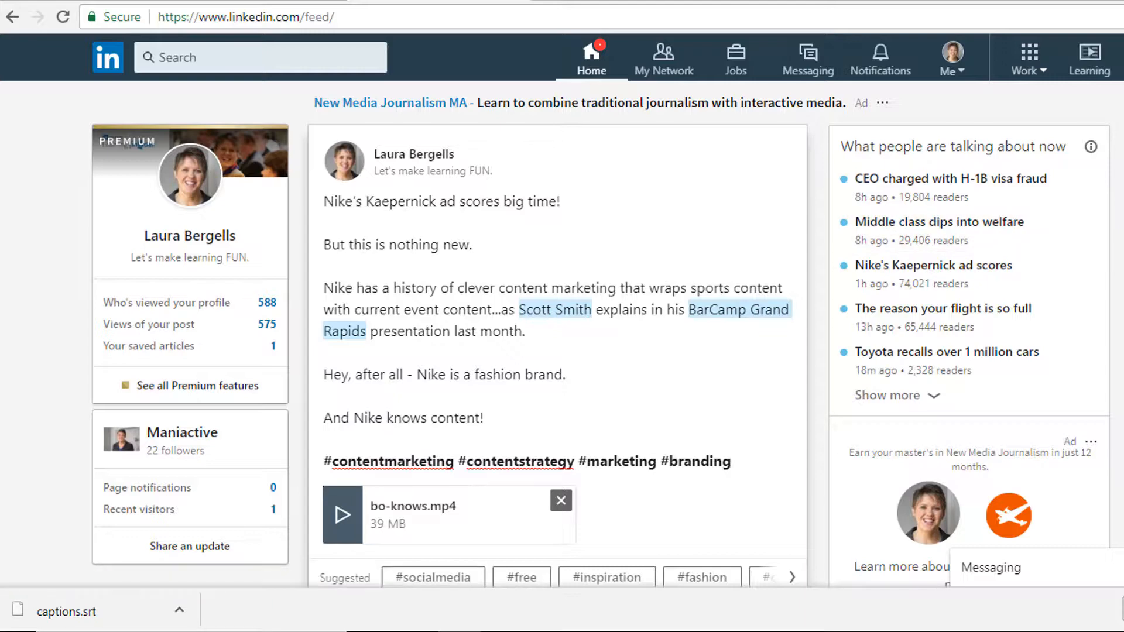
{"action": "scroll", "scroll_direction": "down", "scroll_amount": 3}
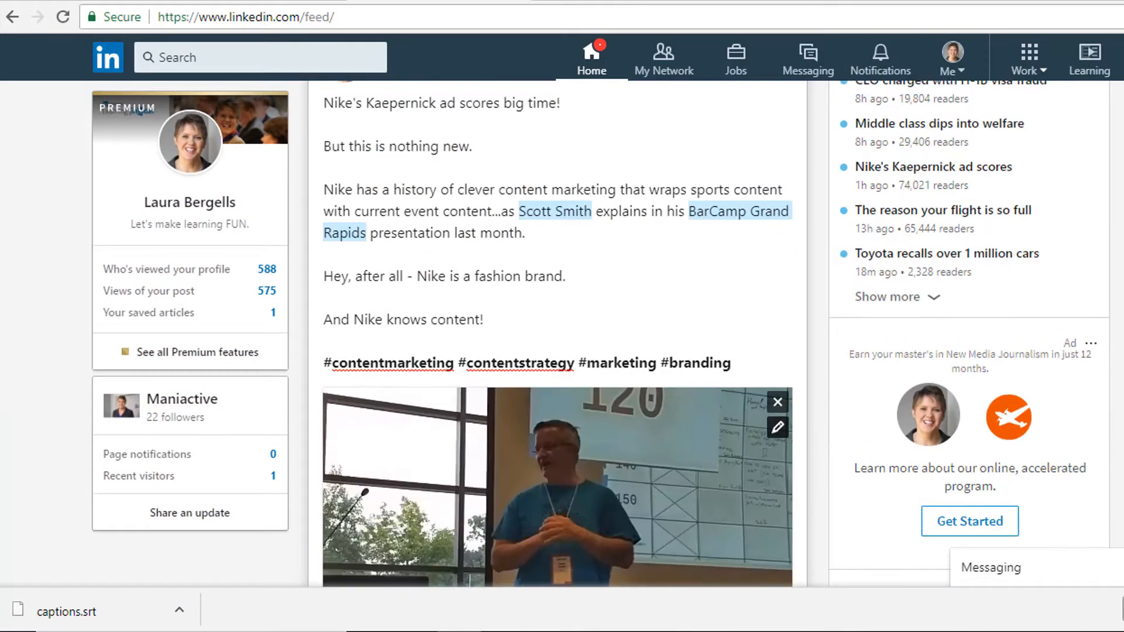
{"action": "scroll", "scroll_direction": "down", "scroll_amount": 3}
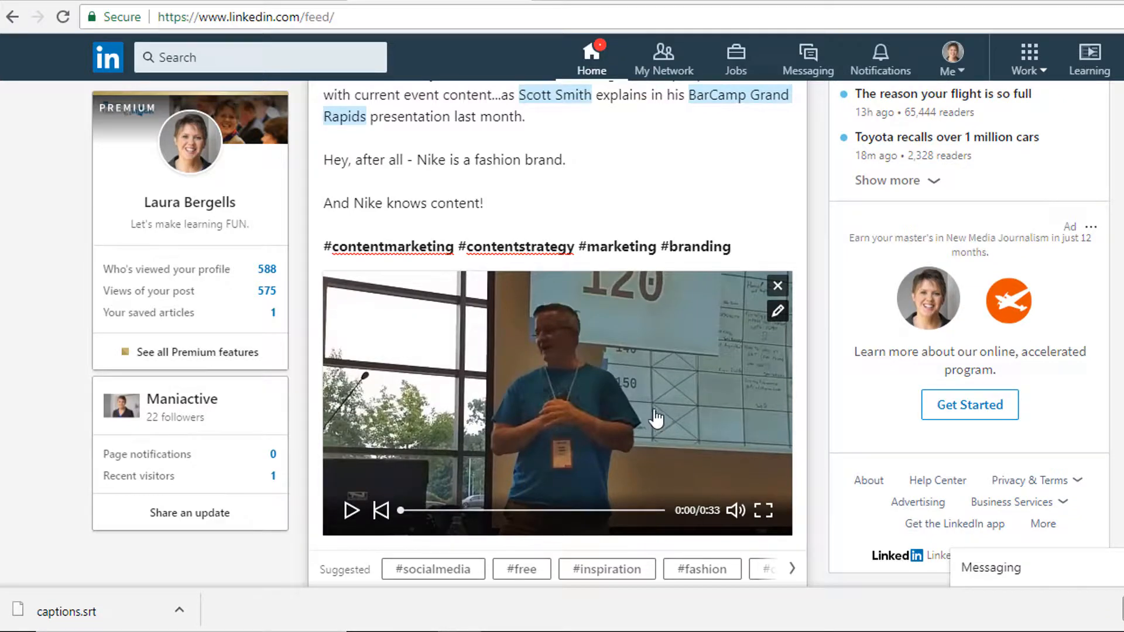
{"action": "mouse_move", "coordinate": [777, 317]}
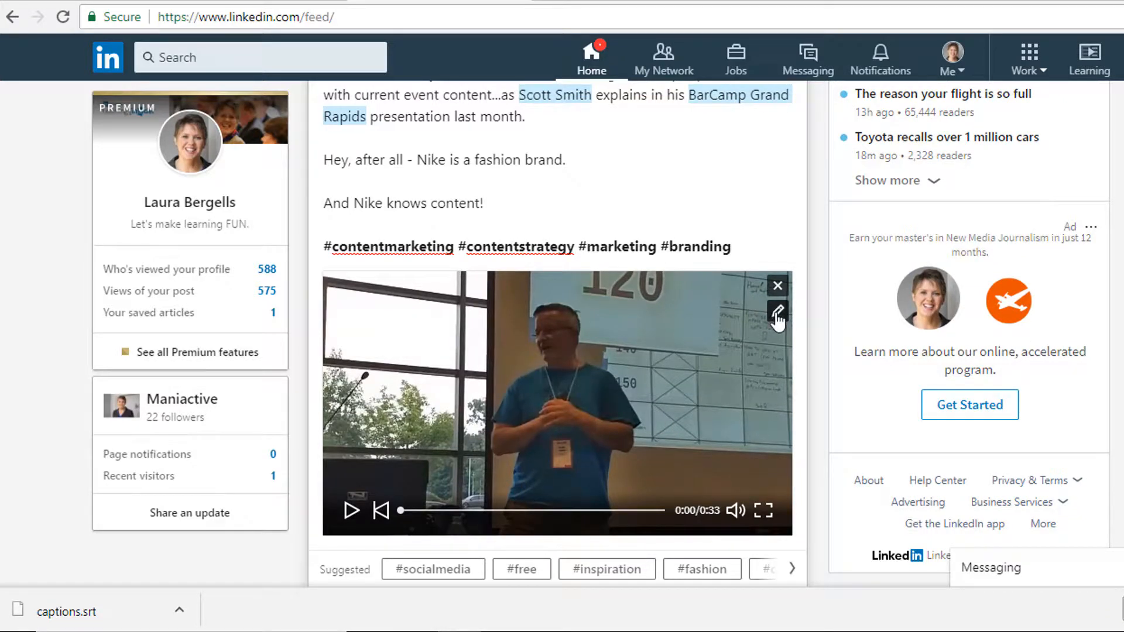
Add captions.srt from Downloads as the attached video's caption track and save.
{"action": "left_click", "coordinate": [777, 315]}
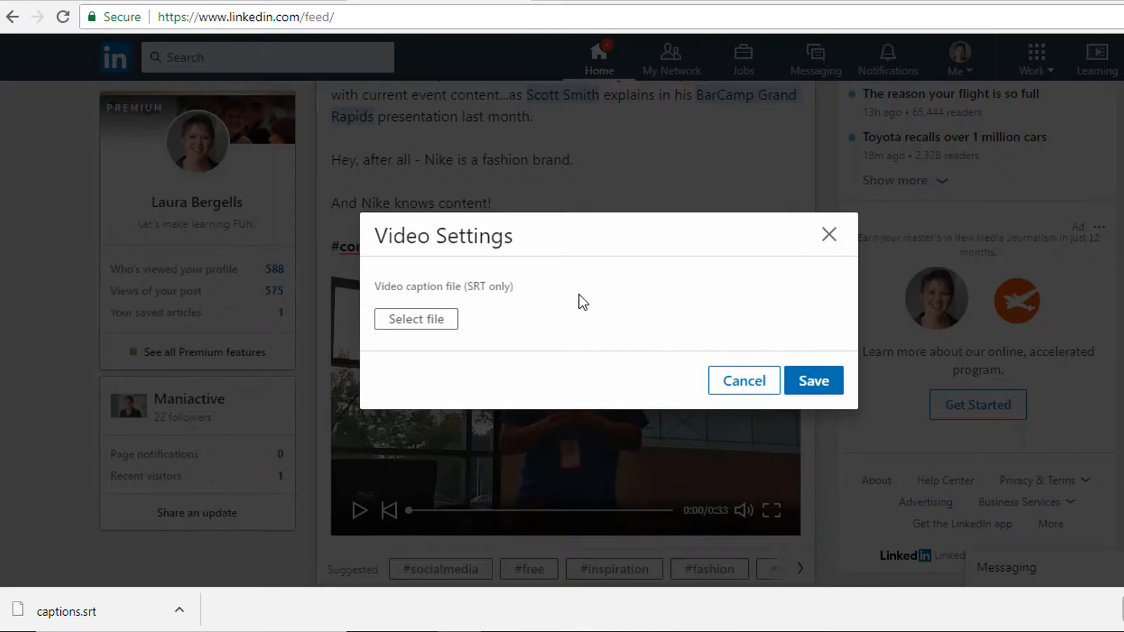
{"action": "mouse_move", "coordinate": [499, 304]}
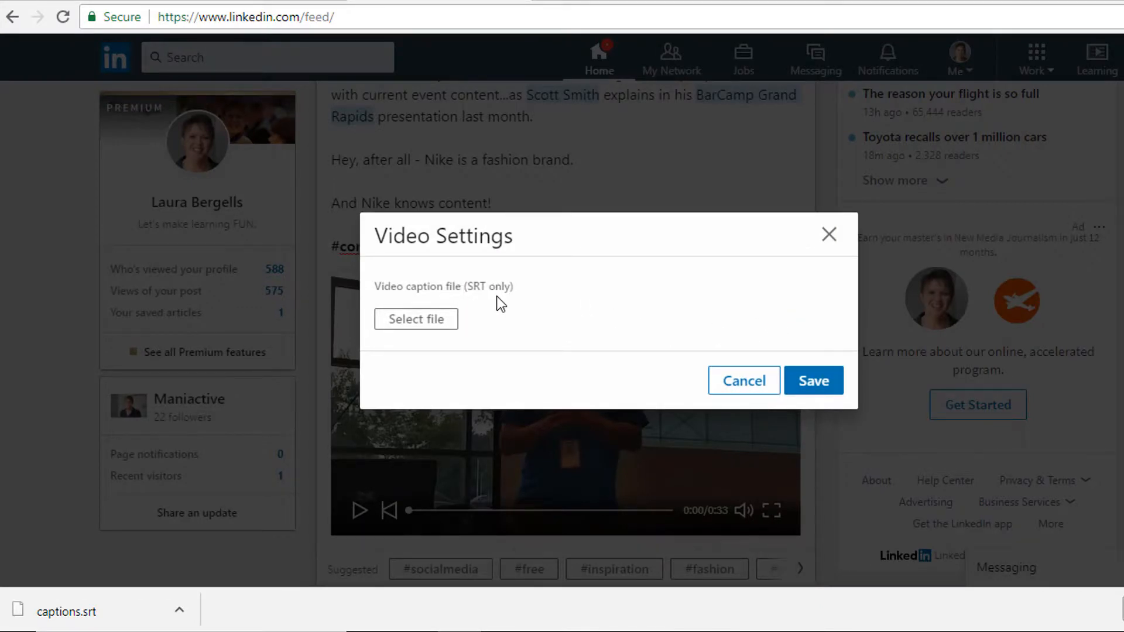
{"action": "left_click", "coordinate": [414, 319]}
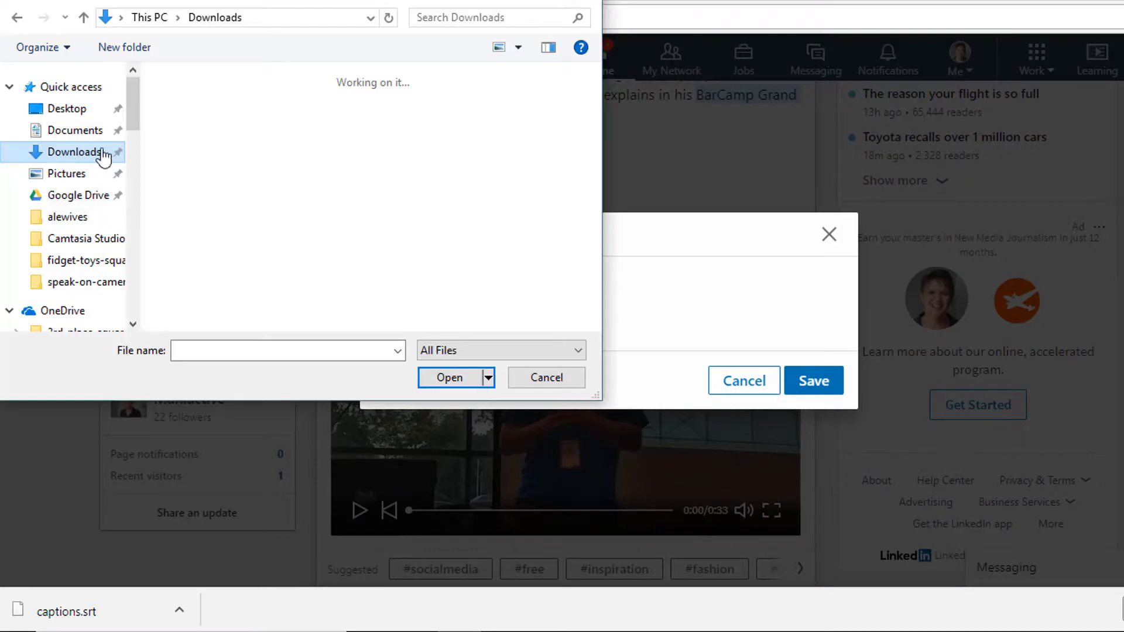
{"action": "left_click", "coordinate": [75, 153]}
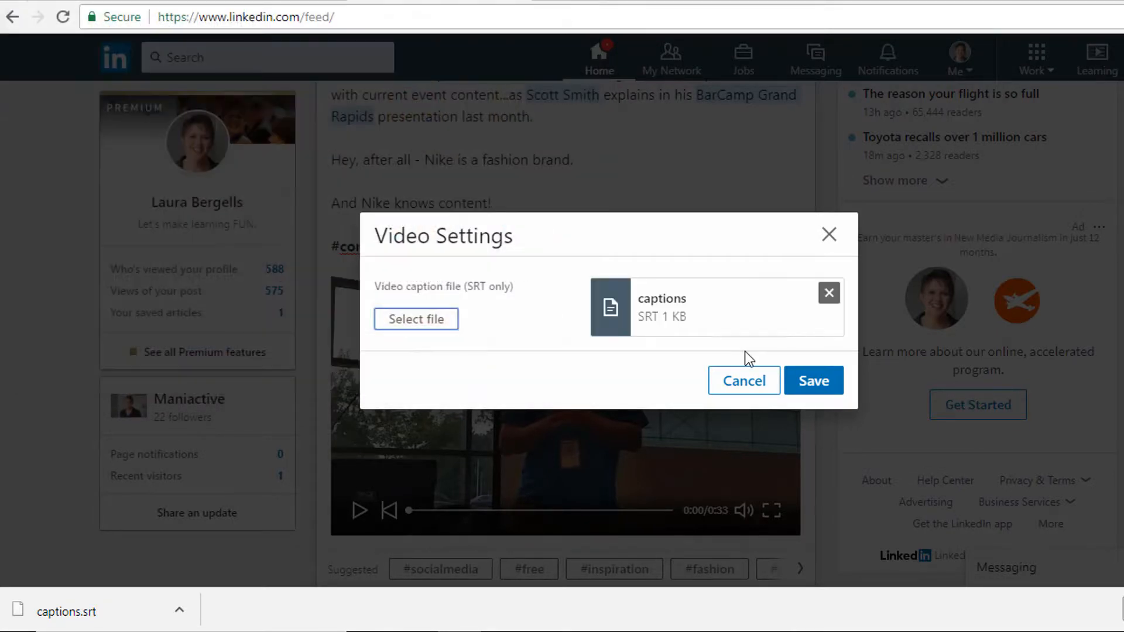
{"action": "left_click", "coordinate": [813, 380]}
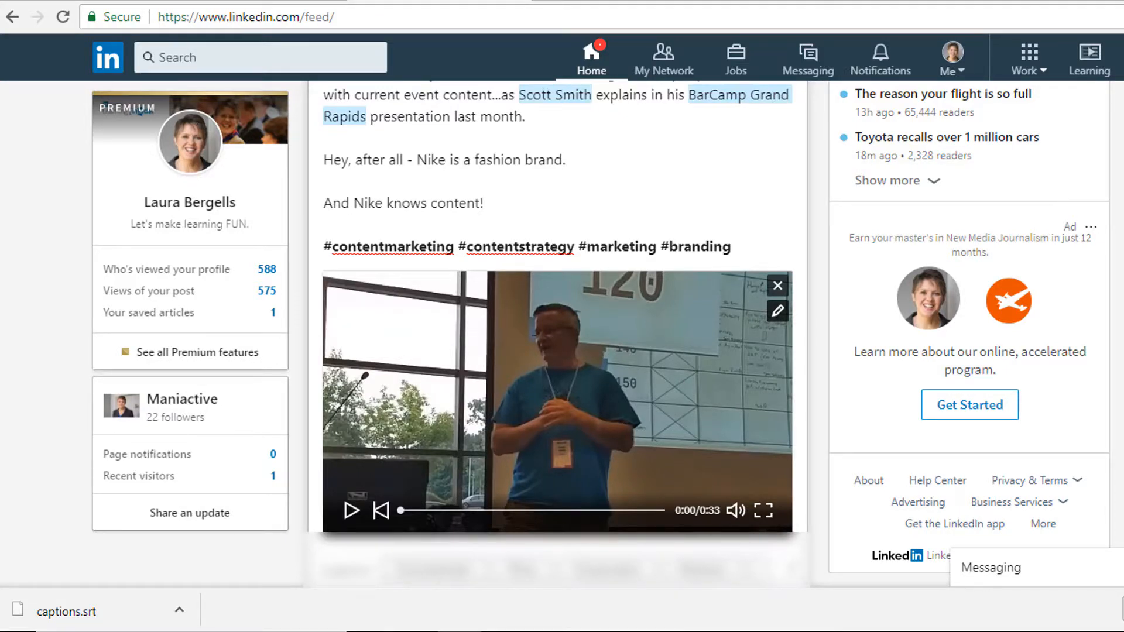
{"action": "scroll", "scroll_direction": "down", "scroll_amount": 3}
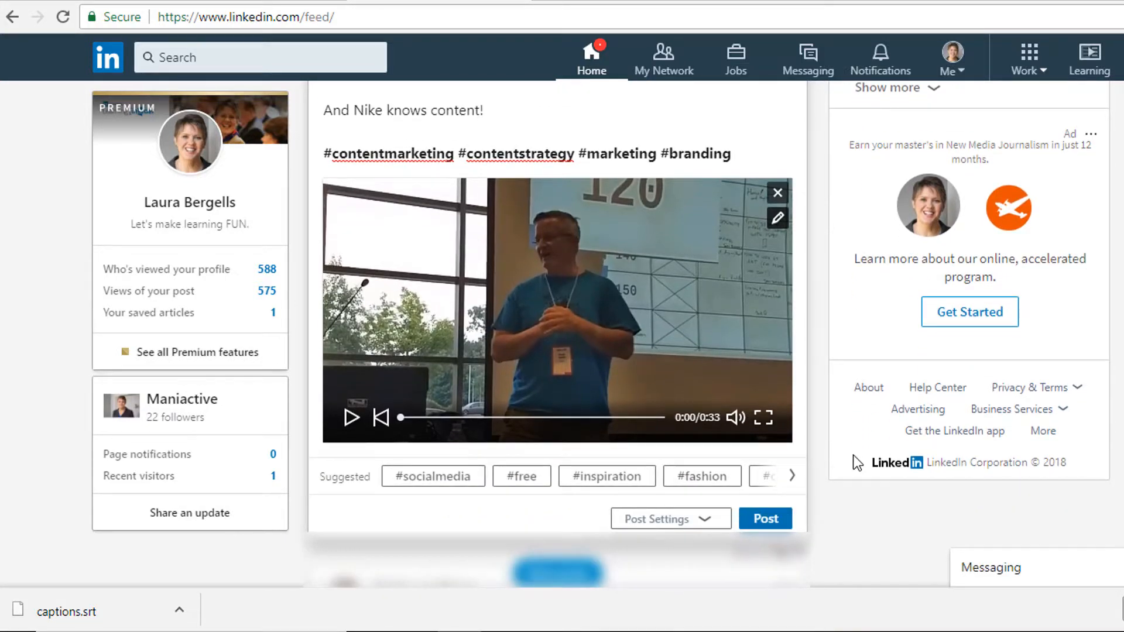
Publish the Nike post and play its video to confirm the 'Bo Knows' captions appear.
{"action": "left_click", "coordinate": [765, 518]}
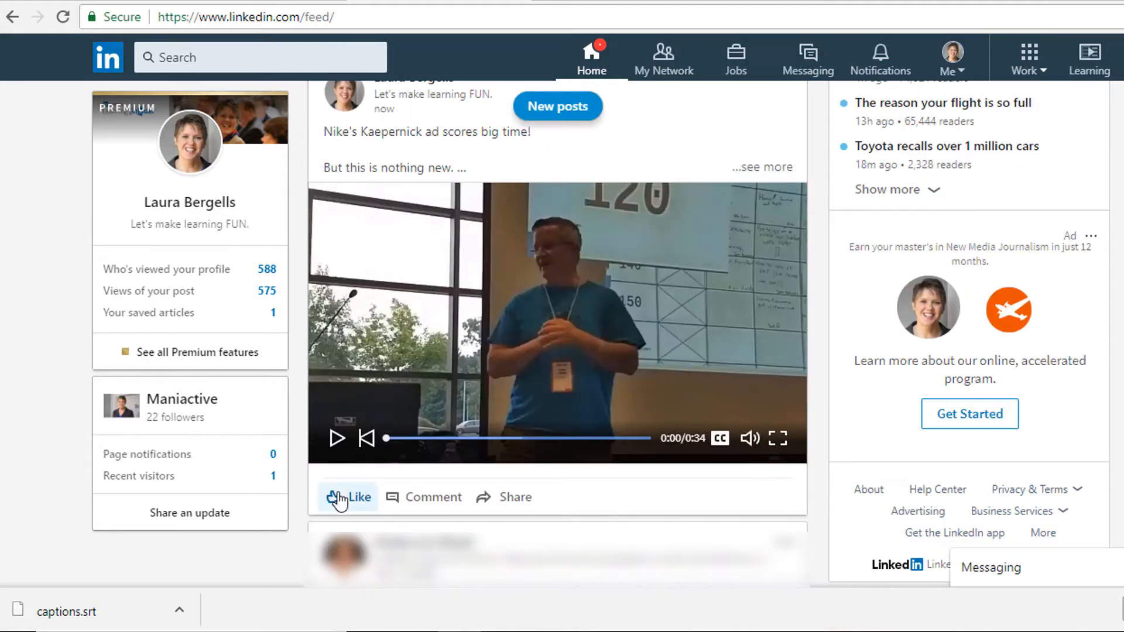
{"action": "mouse_move", "coordinate": [522, 301]}
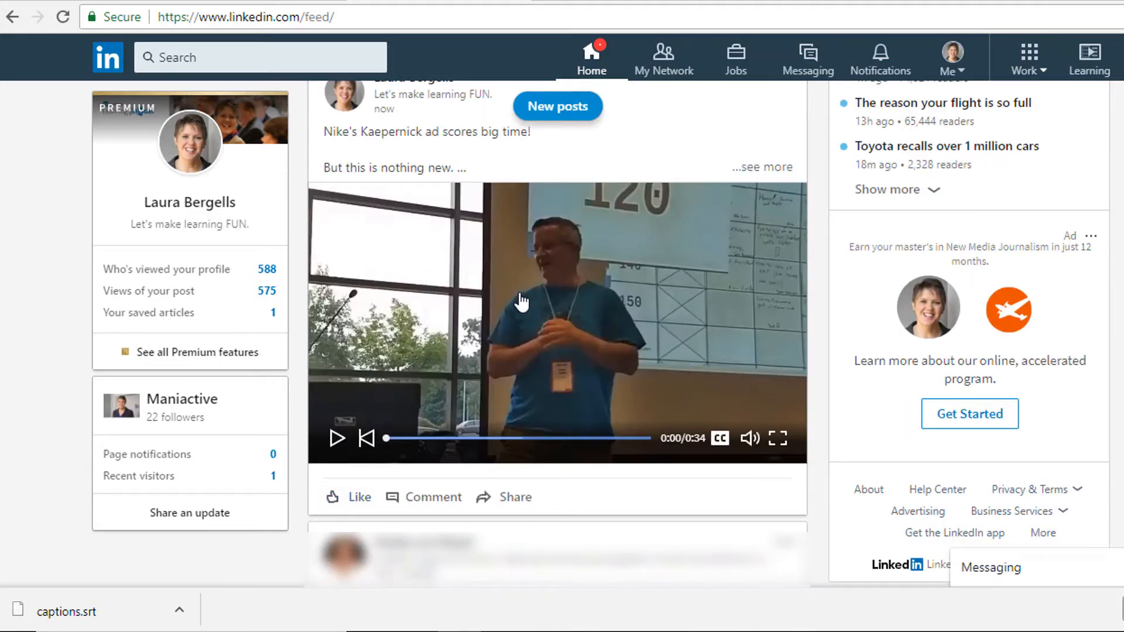
{"action": "scroll", "scroll_direction": "up", "scroll_amount": 3}
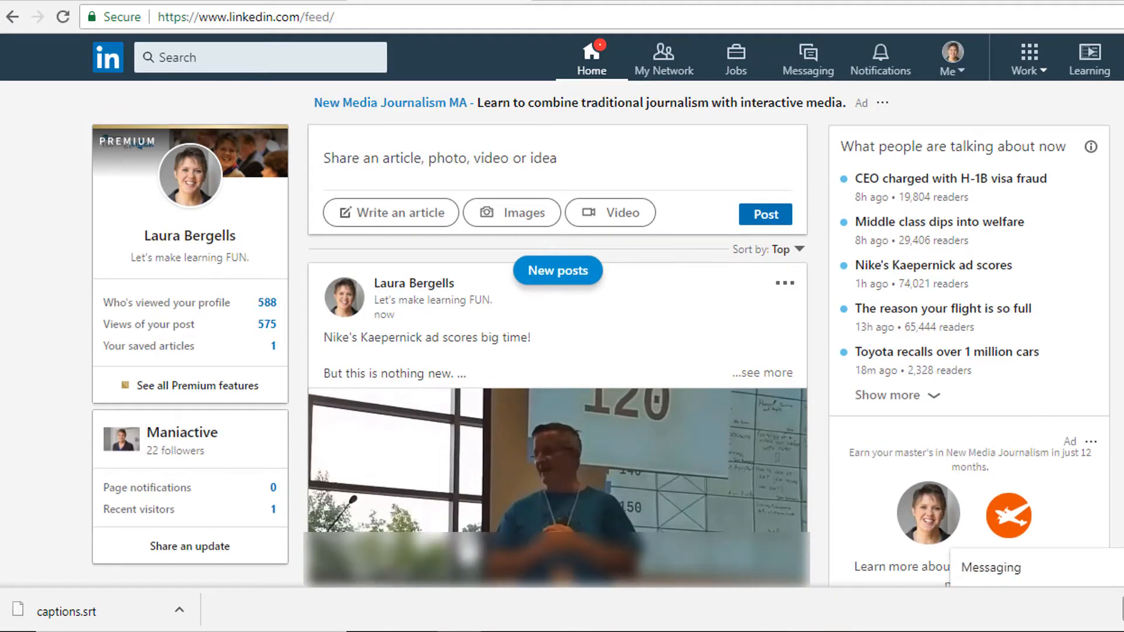
{"action": "scroll", "scroll_direction": "down", "scroll_amount": 3}
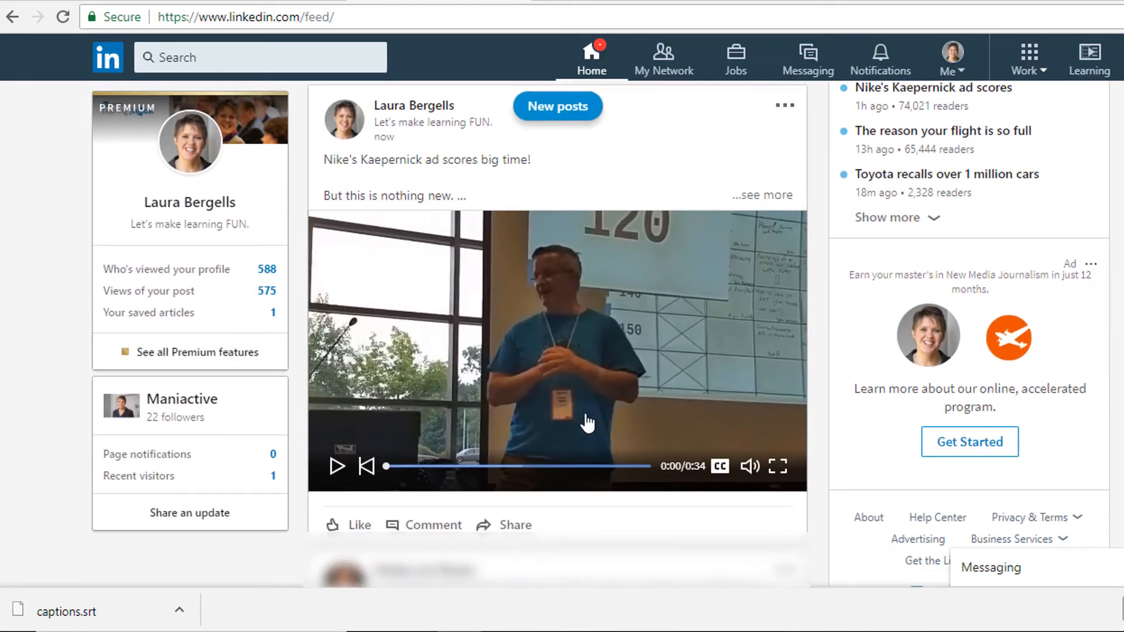
{"action": "left_click", "coordinate": [336, 466]}
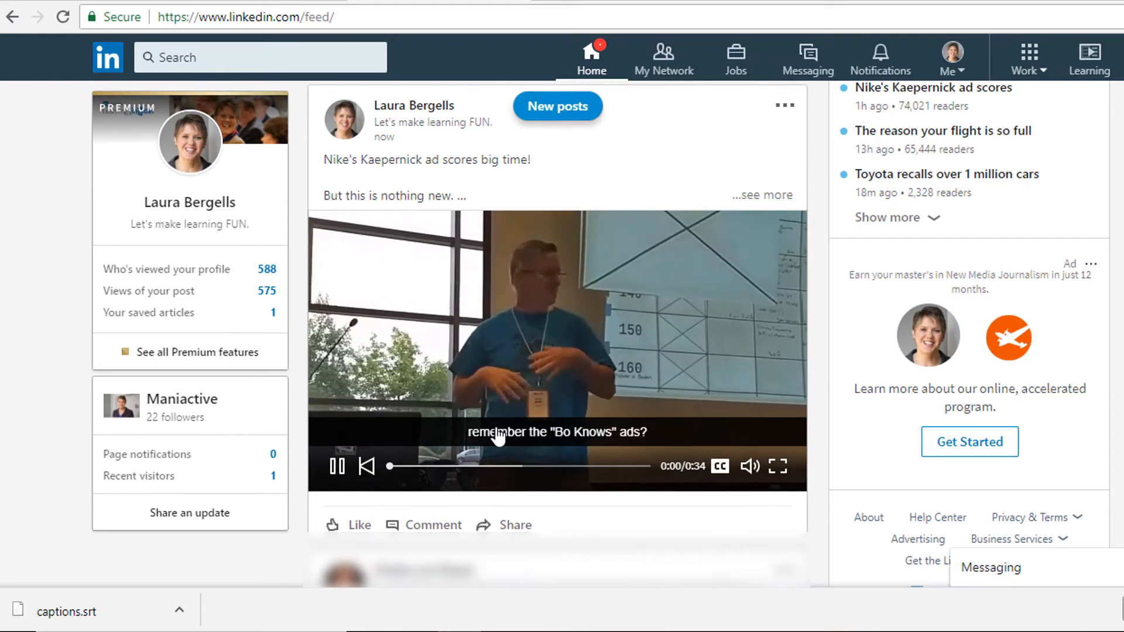